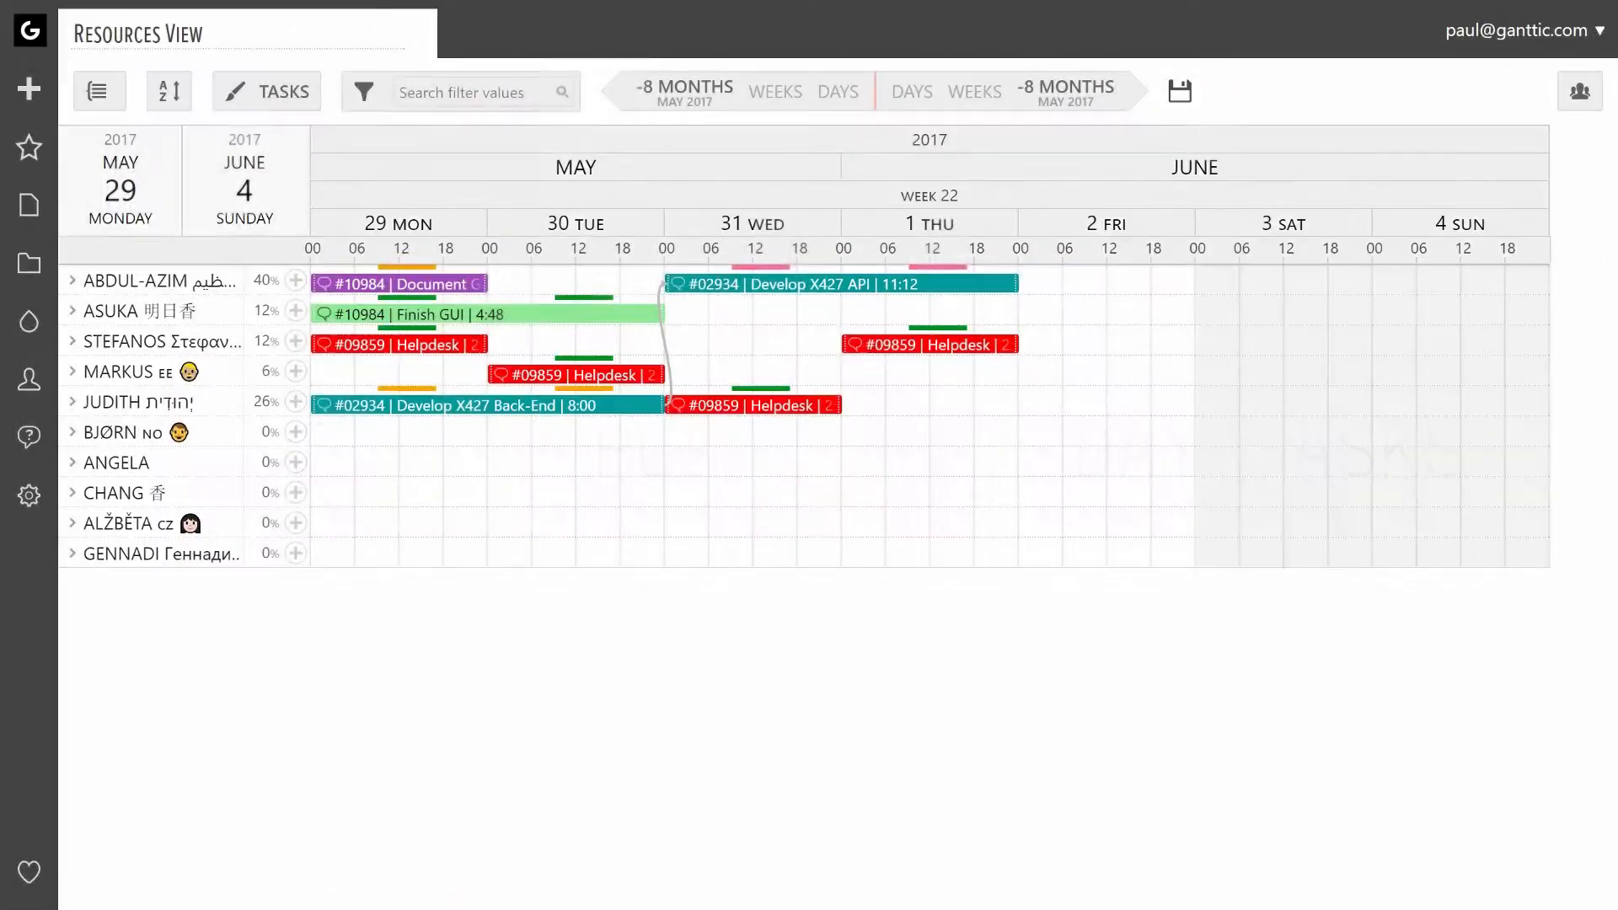
# Step: Draft an entry for Alžběta from May 29 to June 1 and show its type choices
pyautogui.moveTo(327, 523); pyautogui.dragTo(490, 523)
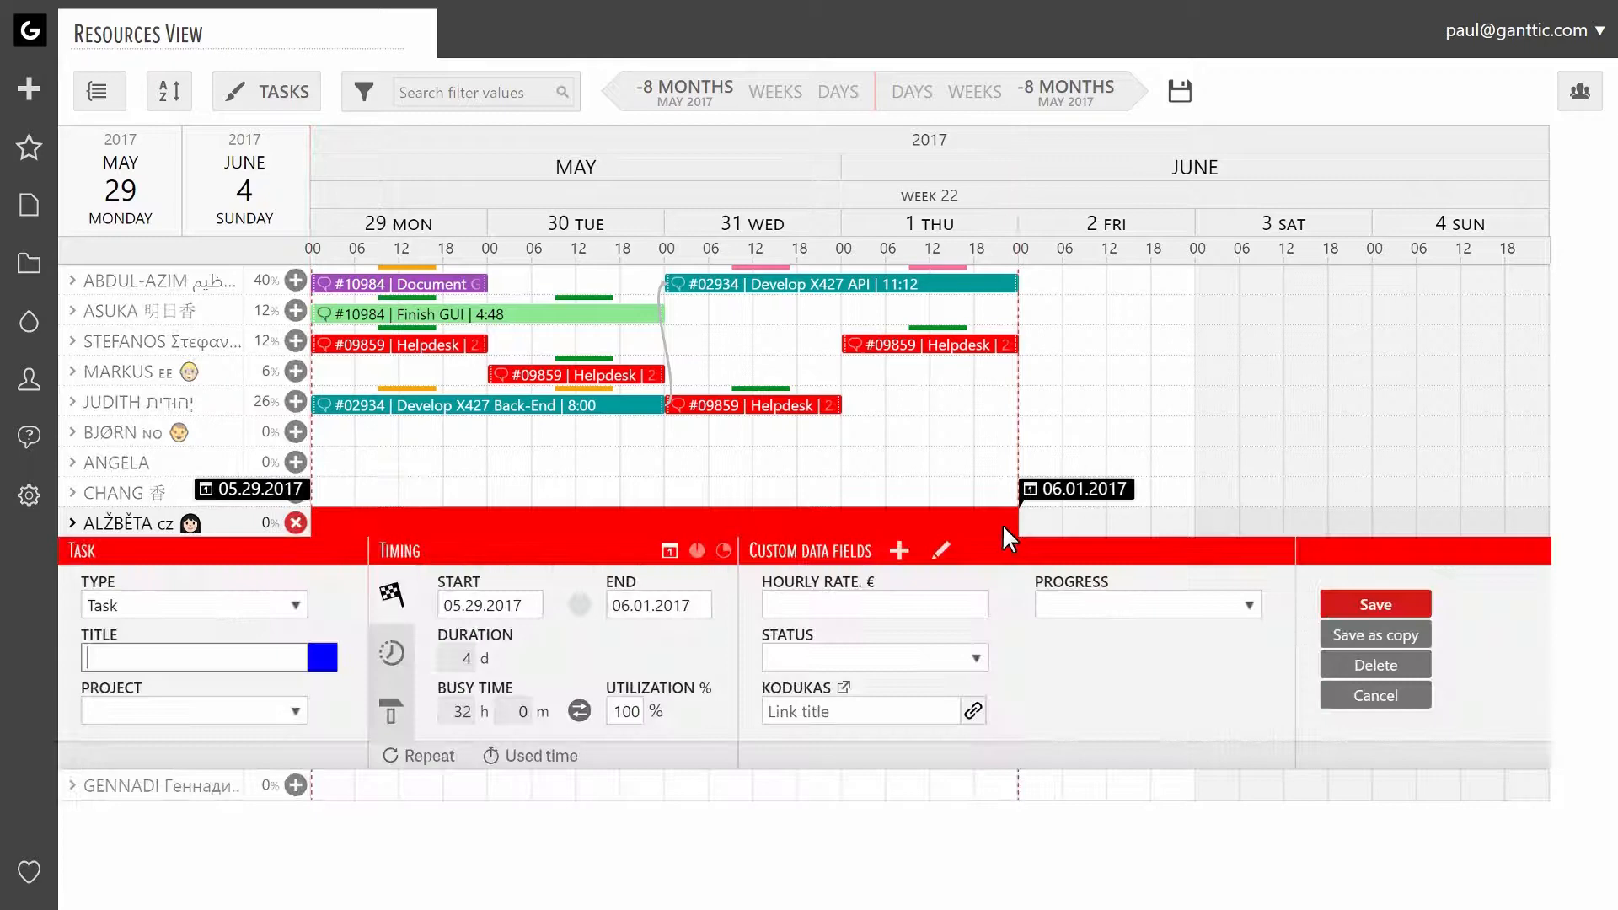
pyautogui.click(300, 605)
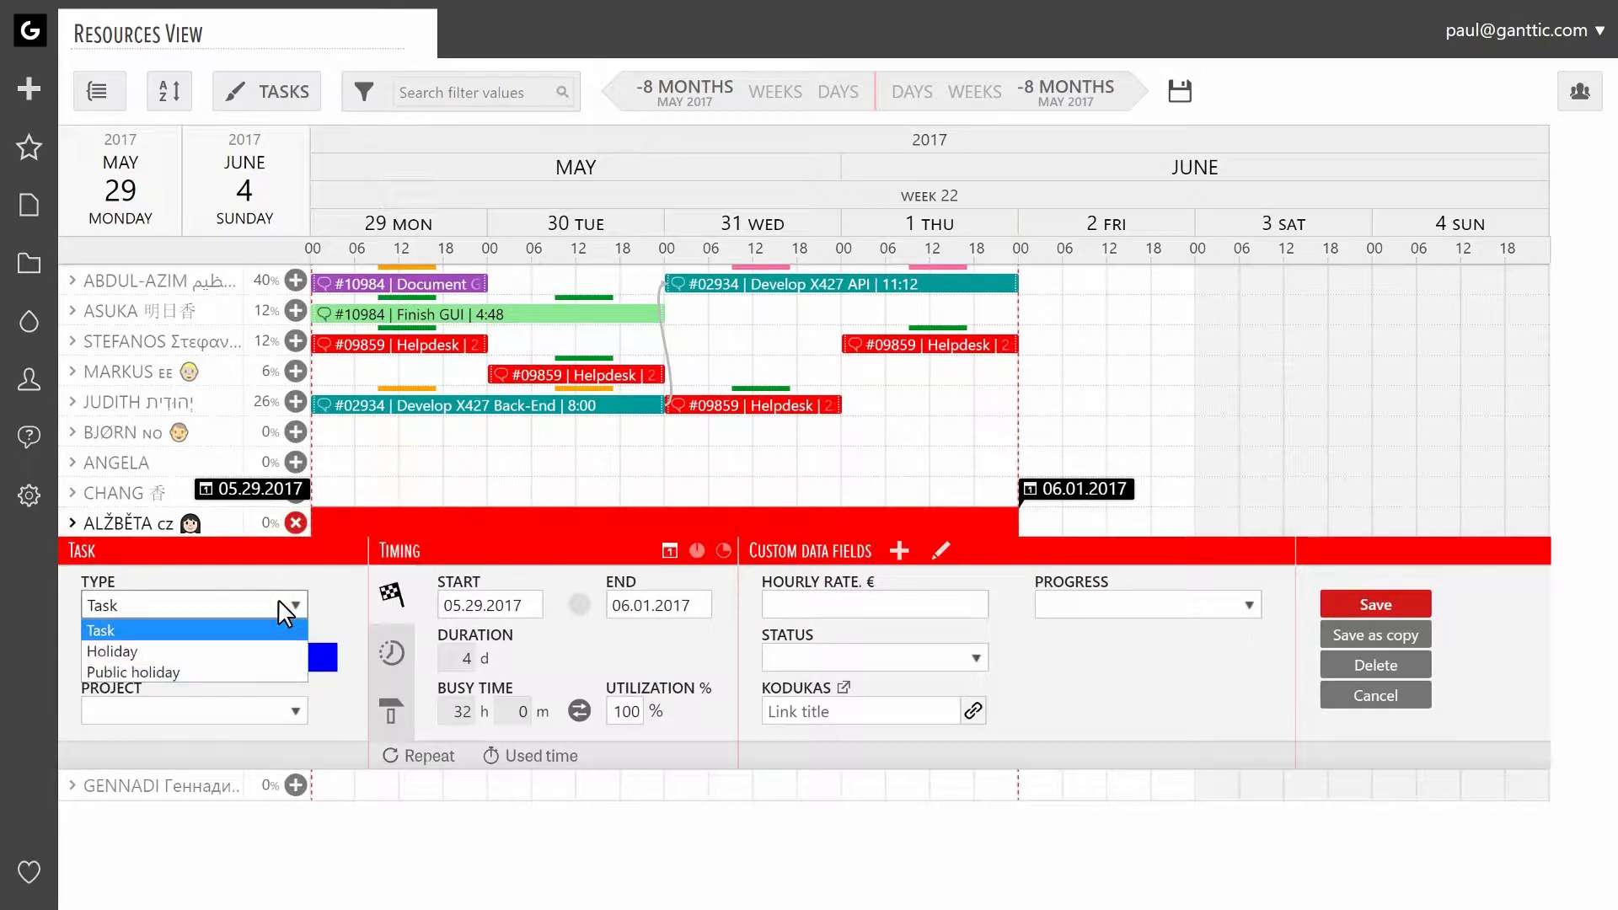
# Step: Save the entry as a Holiday titled 'Annual Leave' for Angela, Chang and Alžběta
pyautogui.click(112, 651)
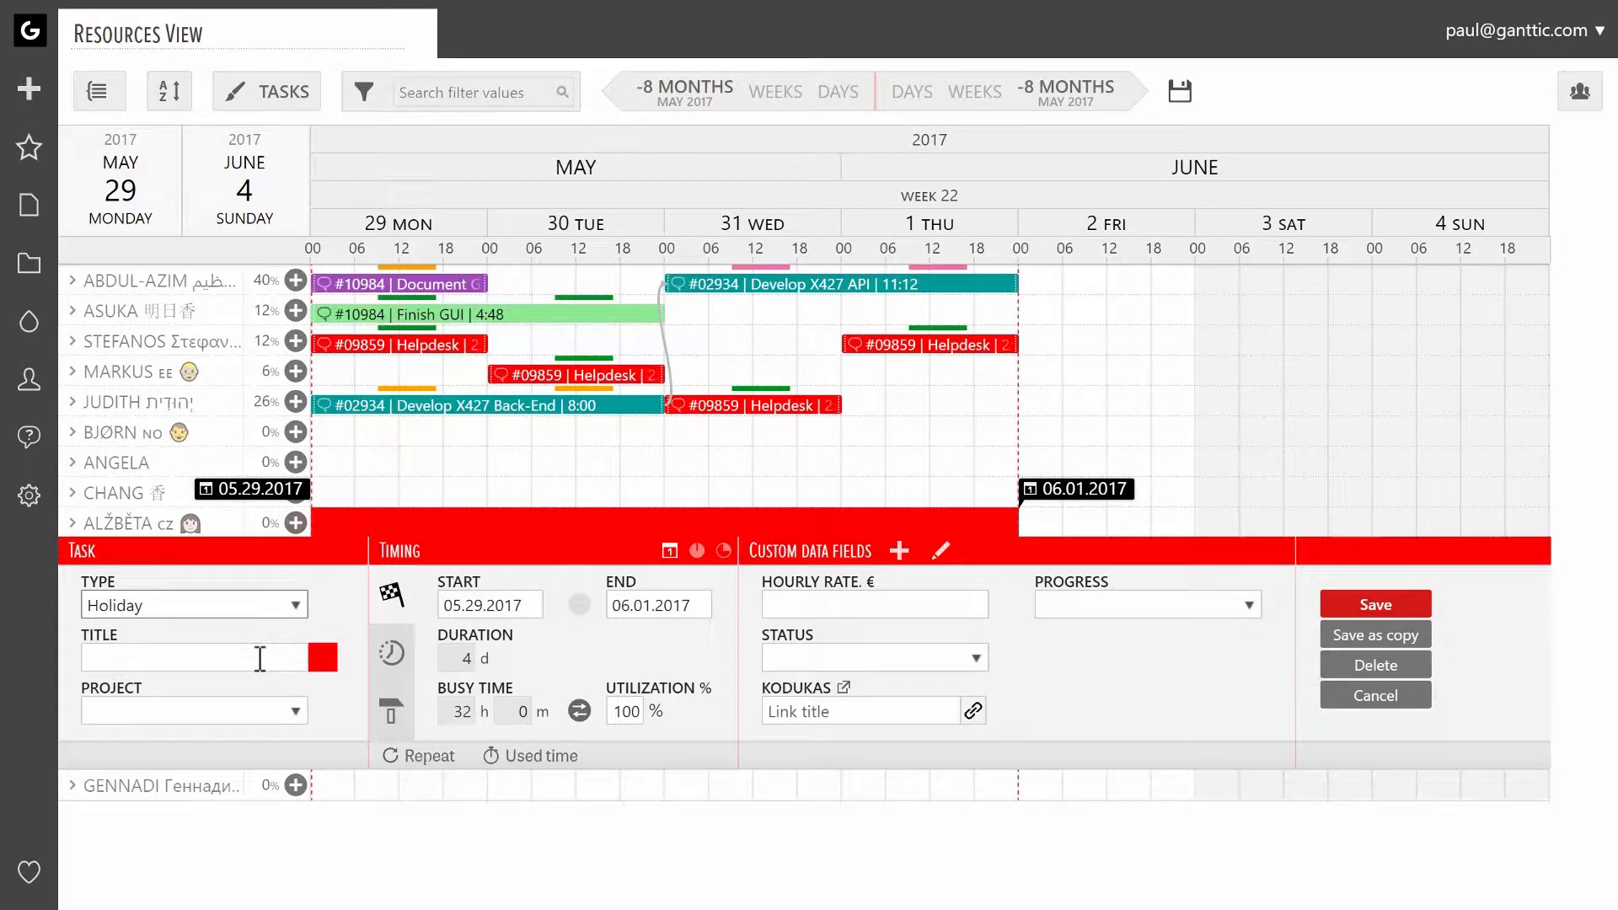
pyautogui.write('Annual Leave')
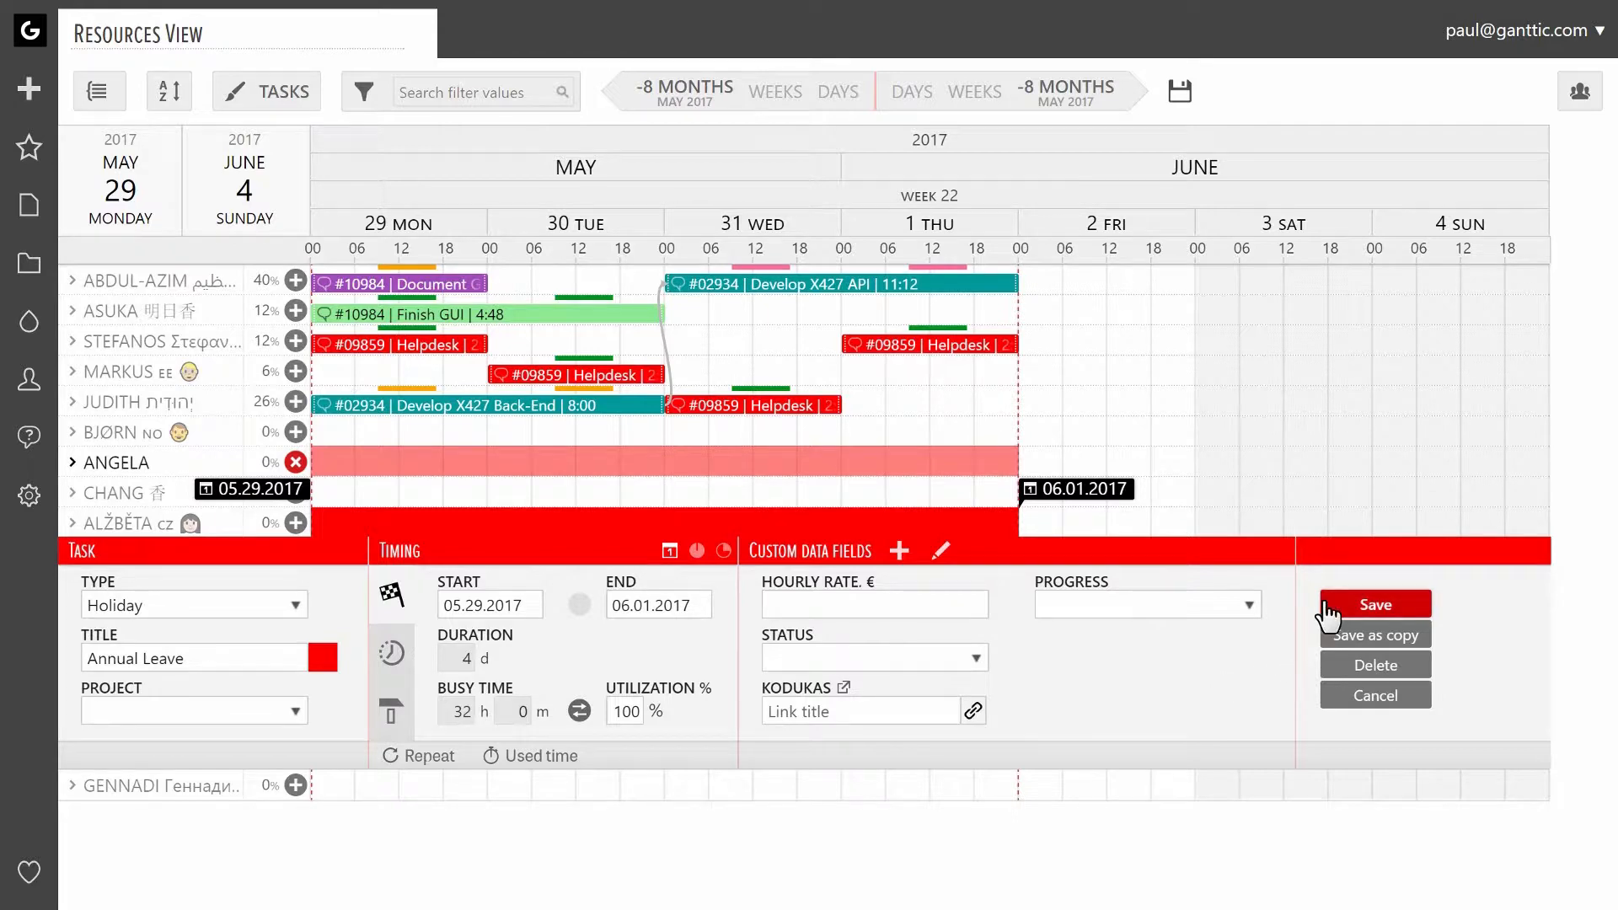
pyautogui.click(1373, 603)
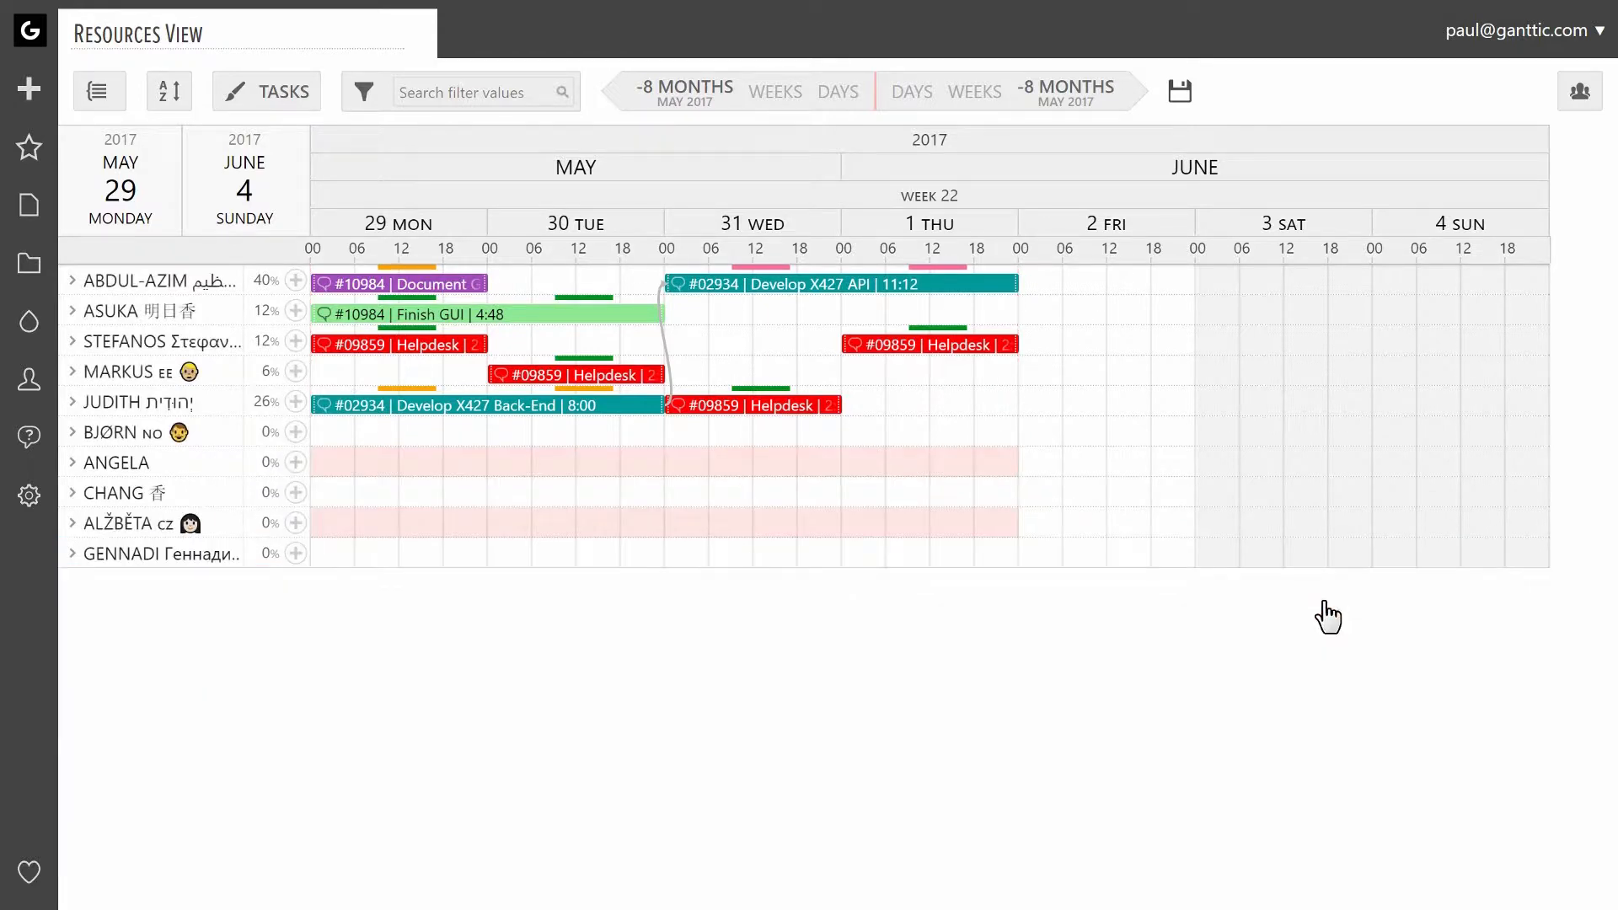
pyautogui.moveTo(1255, 607)
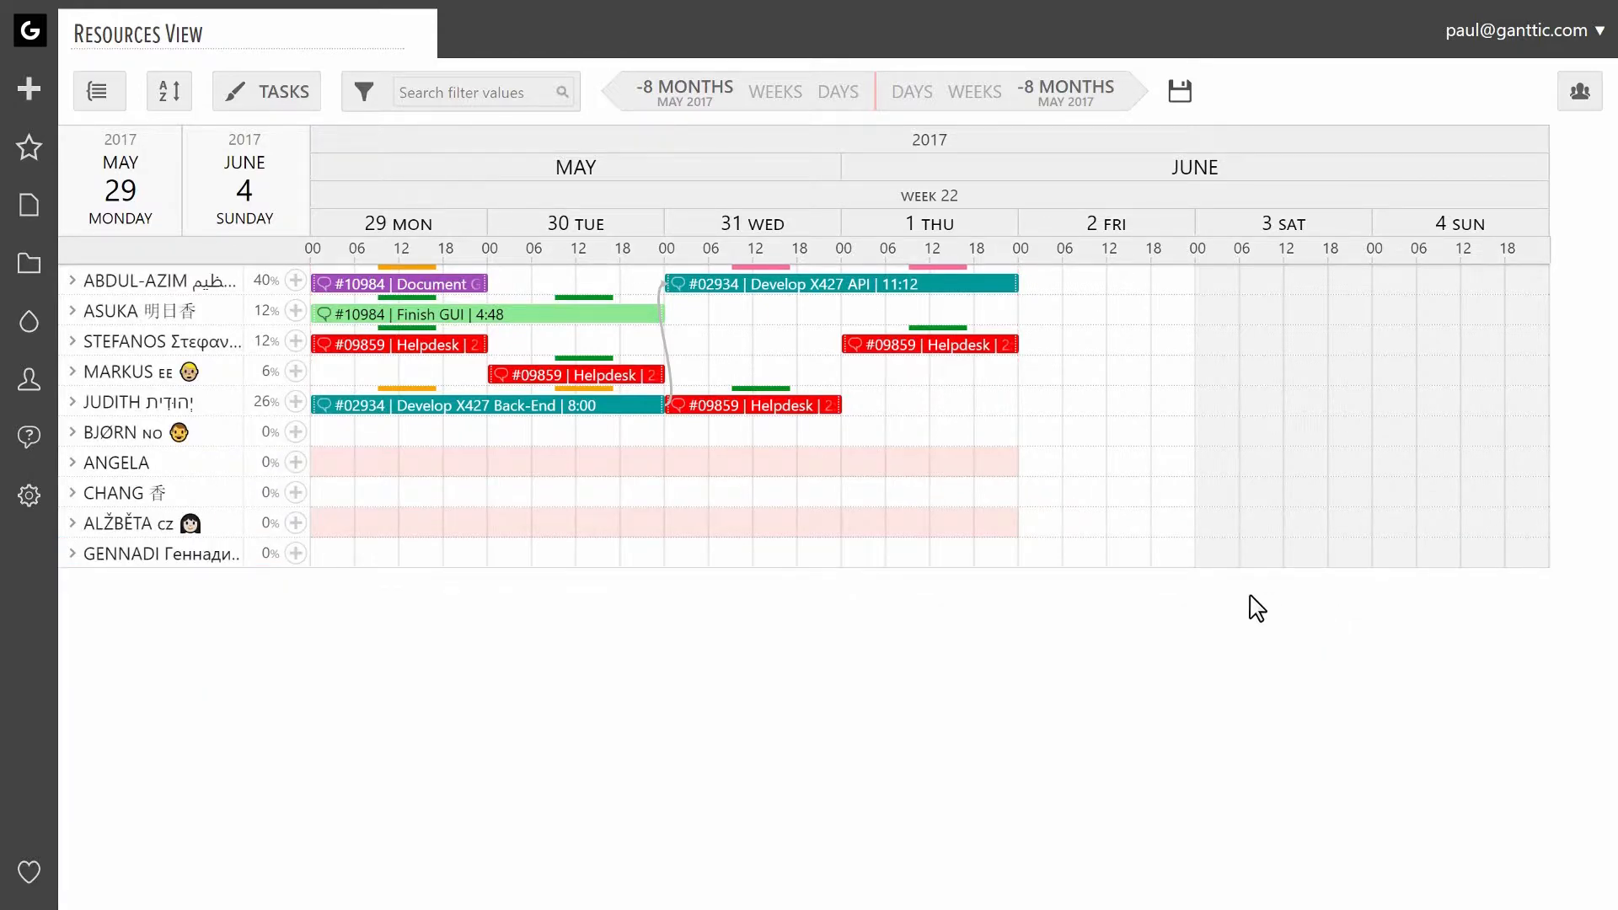
# Step: Create and save a June 2 Public holiday entry titled 'Public Holiday'
pyautogui.click(1083, 552)
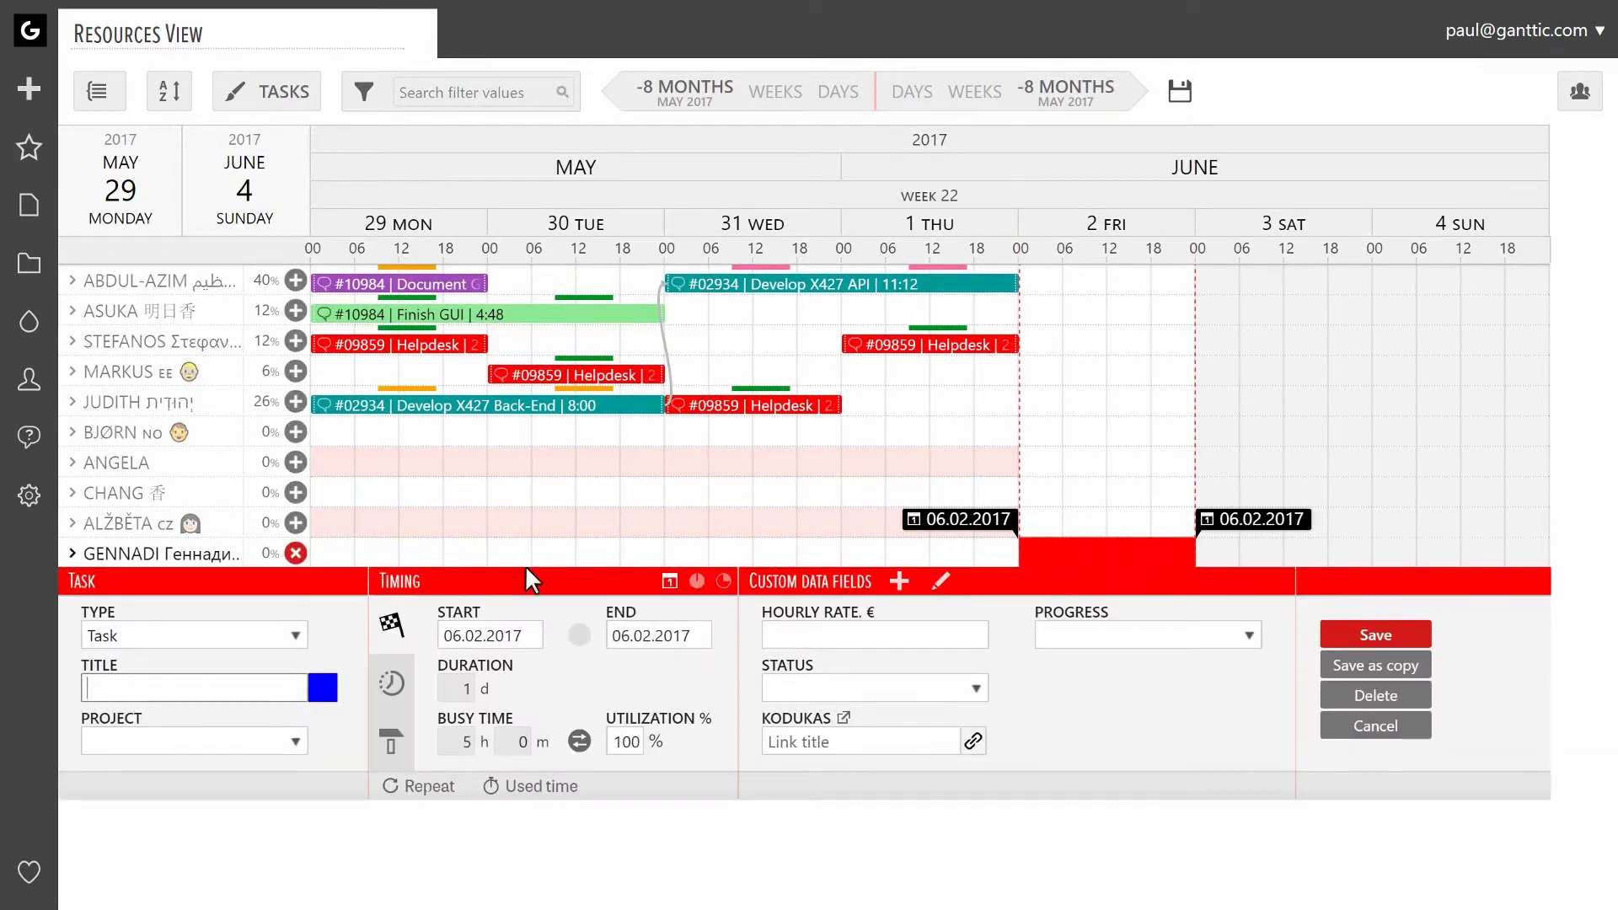
pyautogui.click(193, 635)
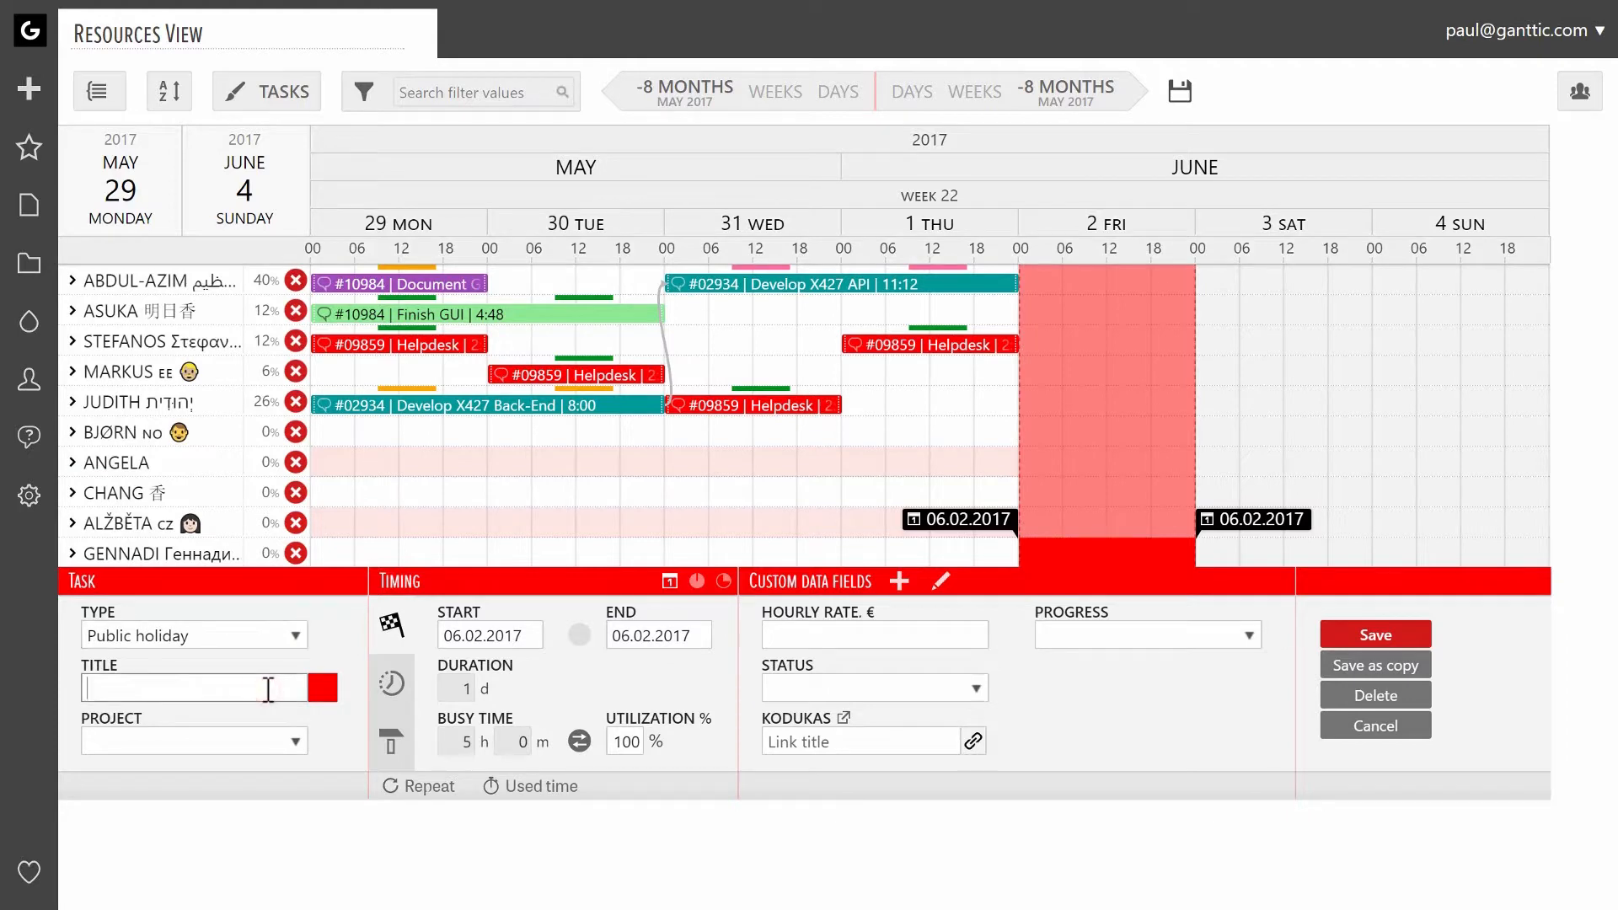
pyautogui.write('Public Holiday')
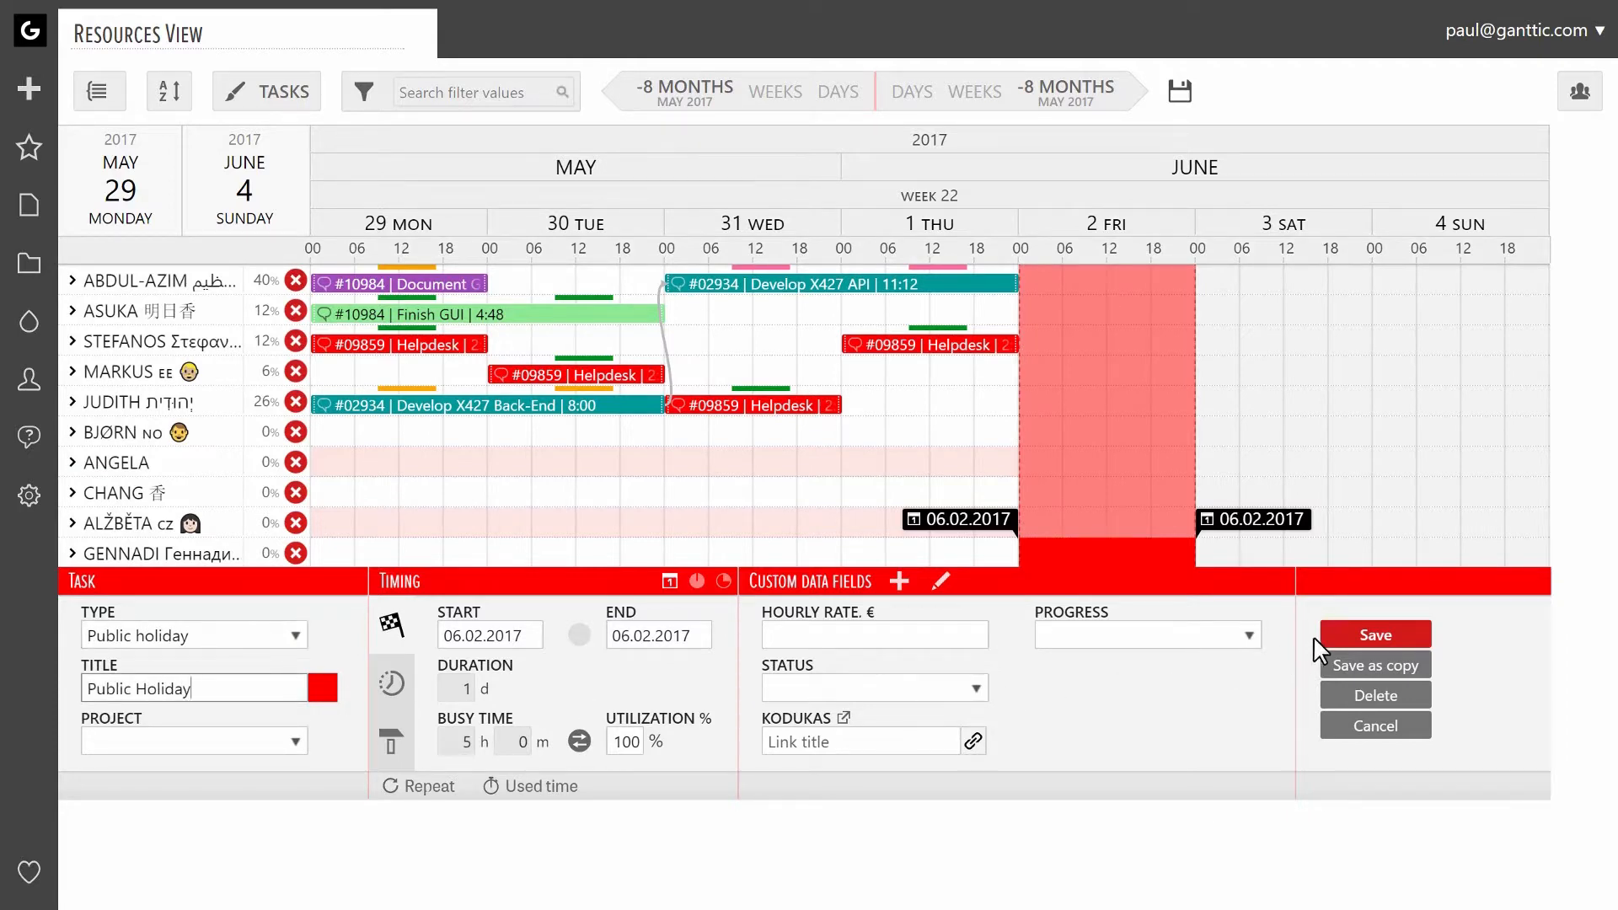
pyautogui.click(1374, 635)
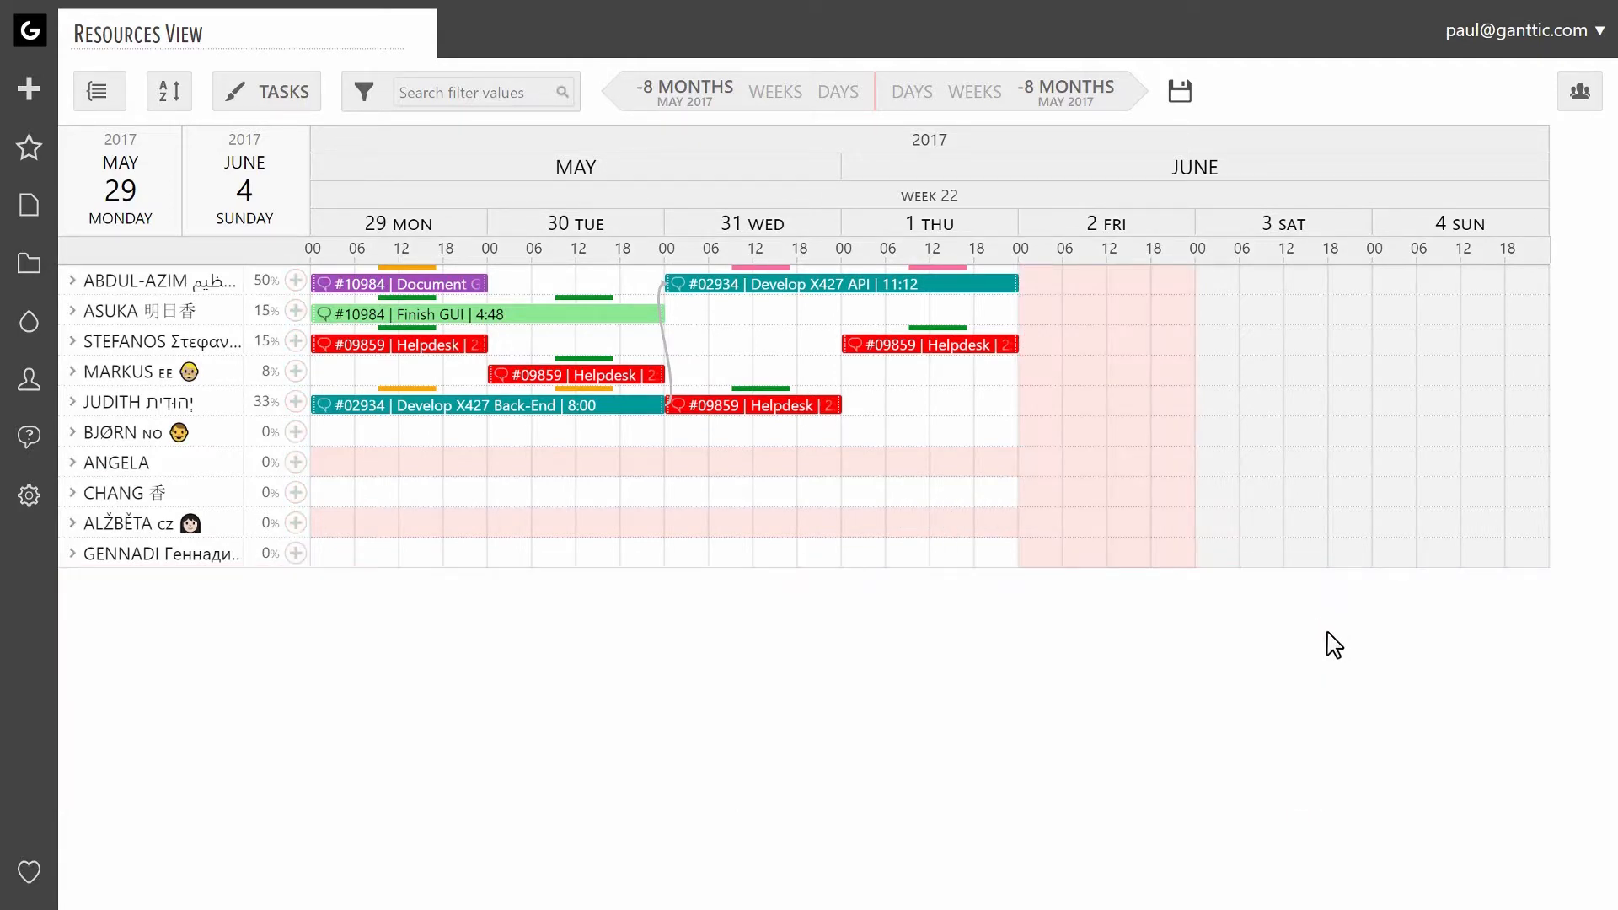